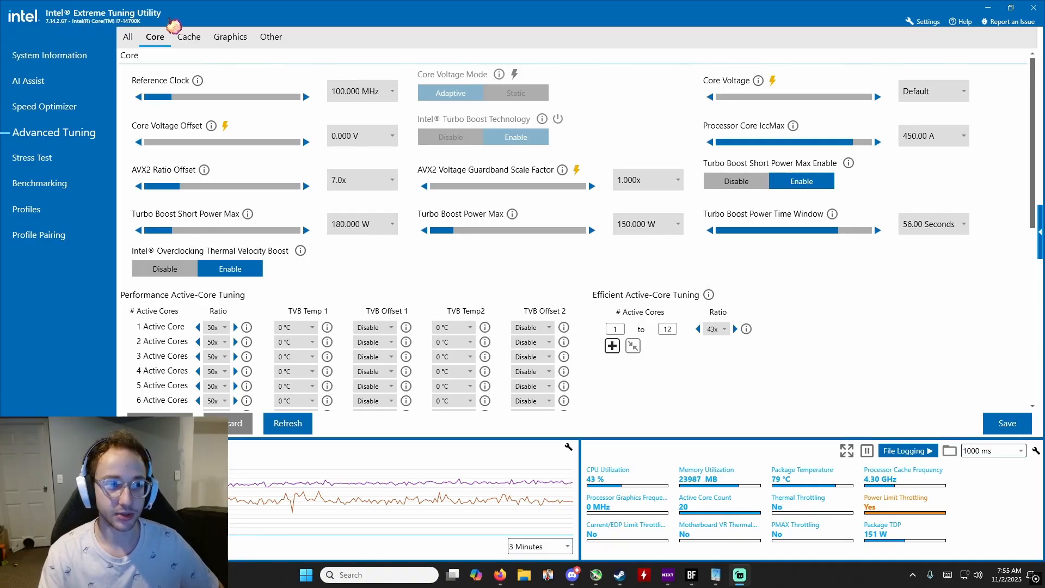
mouse_move(599, 60)
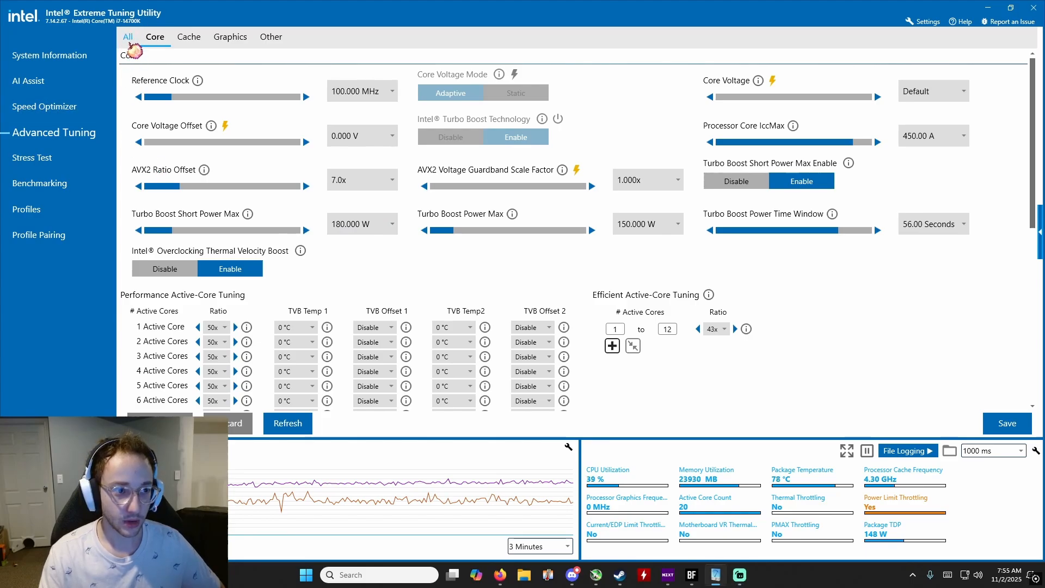
Switch XTU from Advanced Tuning to the compact basic view with automatic overclock and core ratios
click(50, 55)
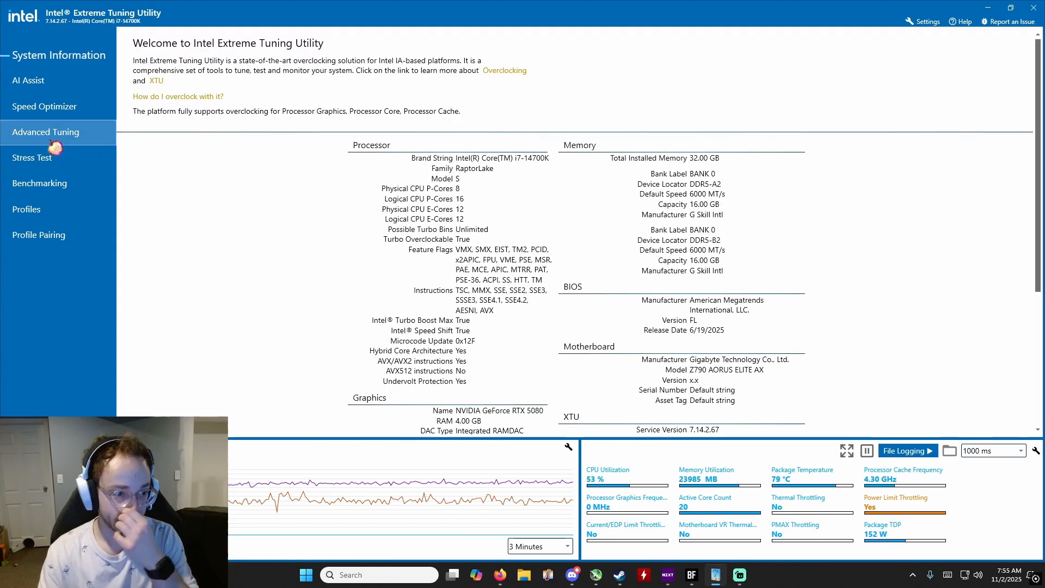
click(46, 132)
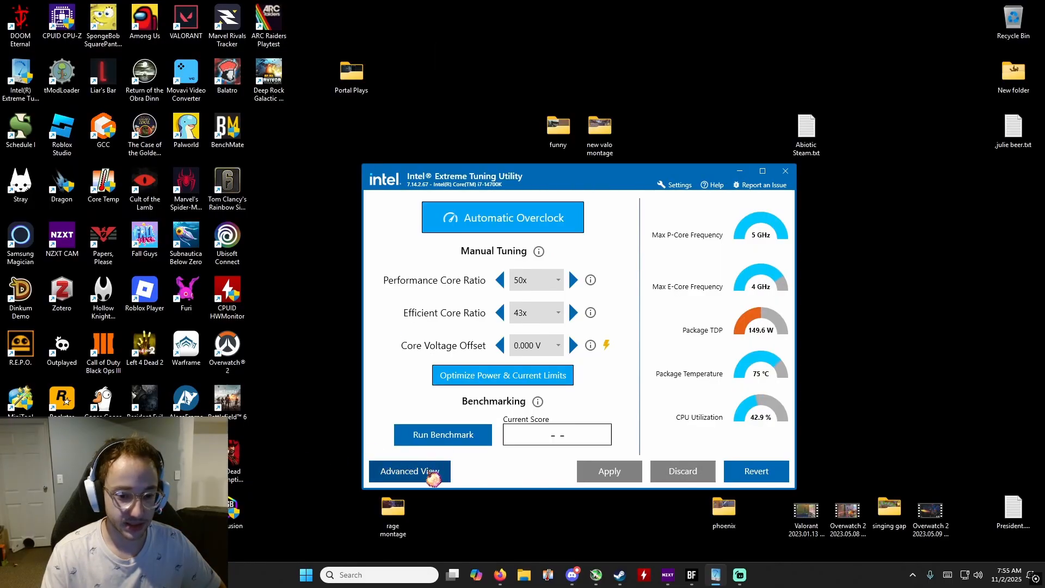
Return to Advanced View, where Turbo Boost Short Power Max reads 180 W and Power Max 150 W
click(409, 472)
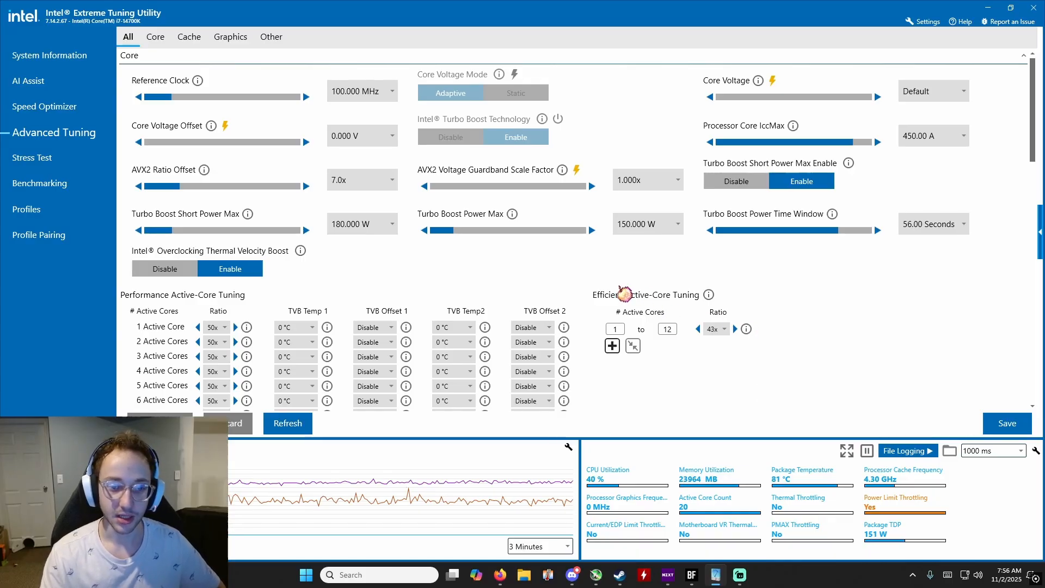
mouse_move(571, 279)
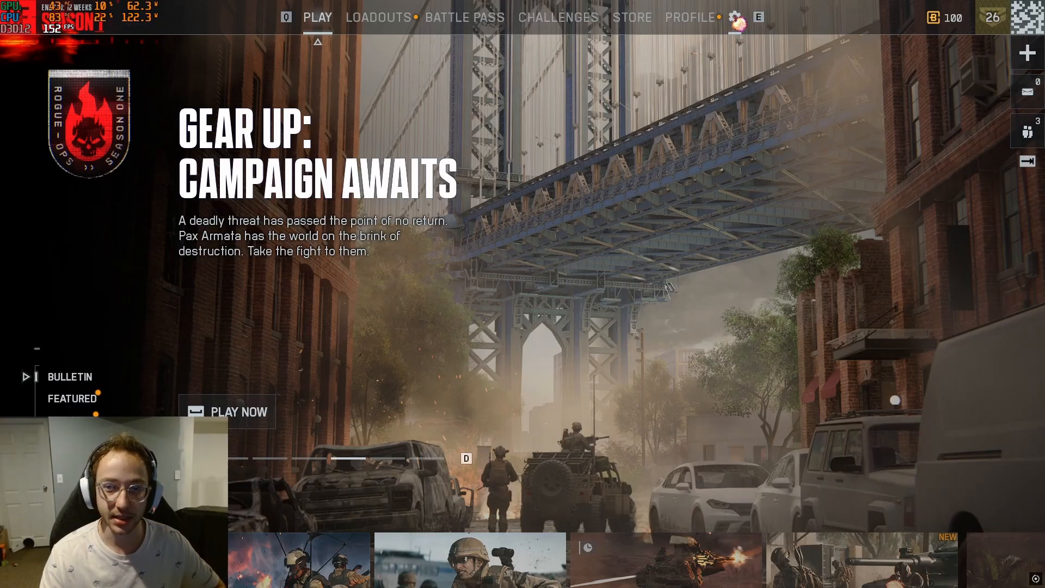
Reach Battlefield 6's detailed Graphics Quality Settings via Settings > Graphics > Edit
click(734, 18)
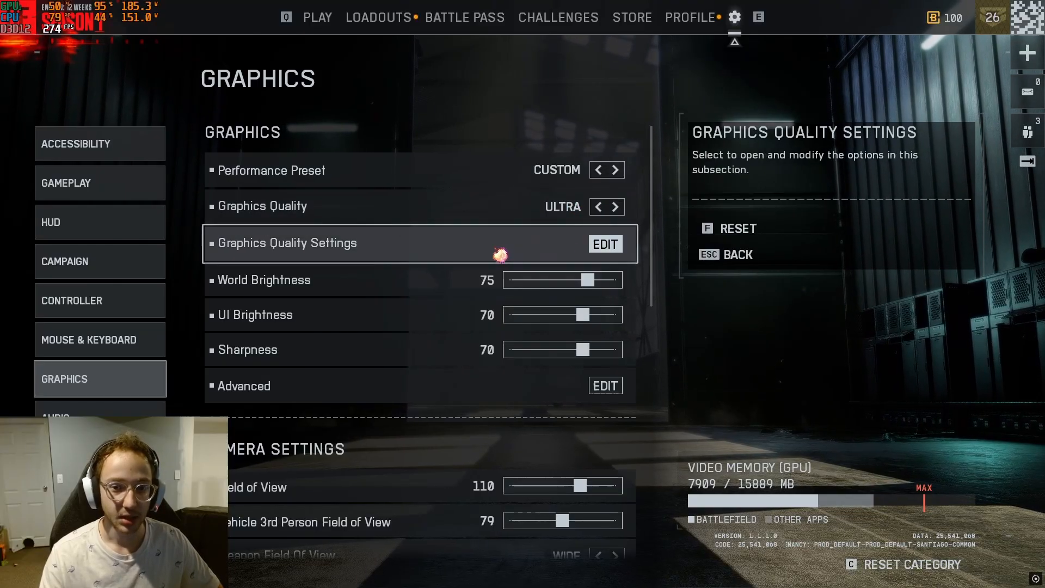
mouse_move(353, 255)
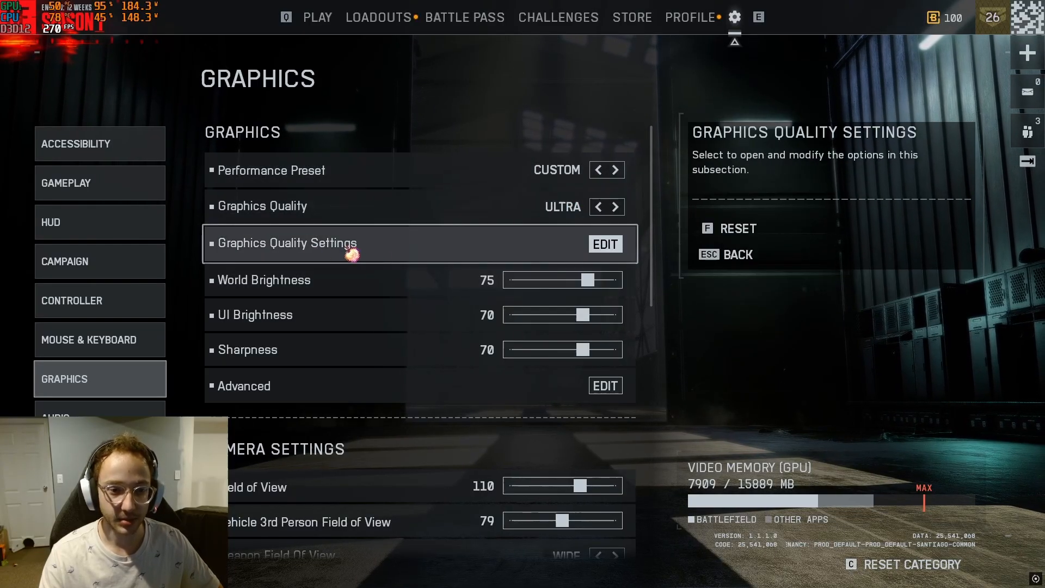
click(604, 242)
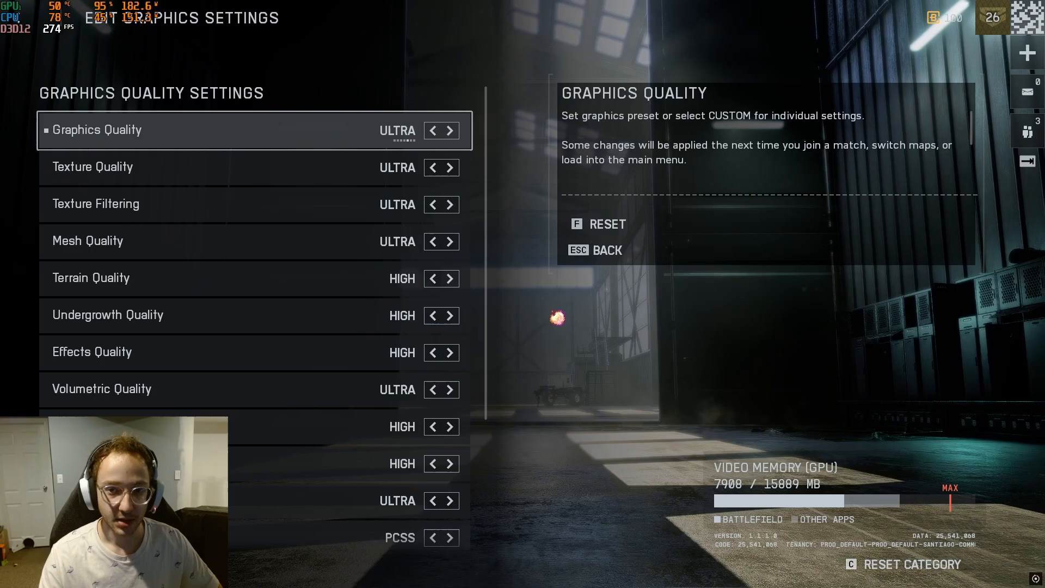
mouse_move(342, 154)
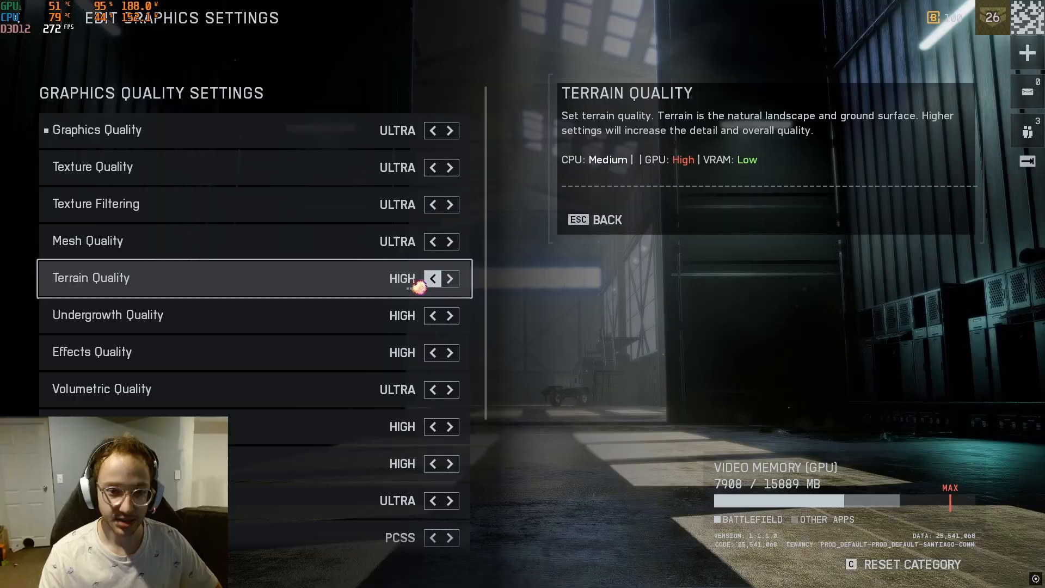
Lower Terrain Quality to Medium and Effects, Local Light & Shadow and Sun Shadow Quality to Low
click(432, 278)
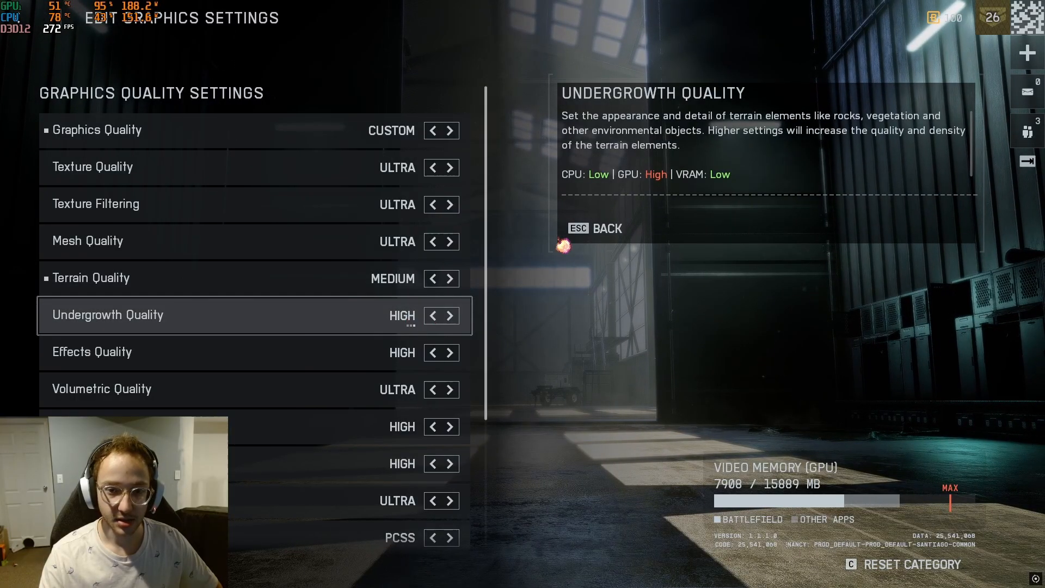
click(431, 352)
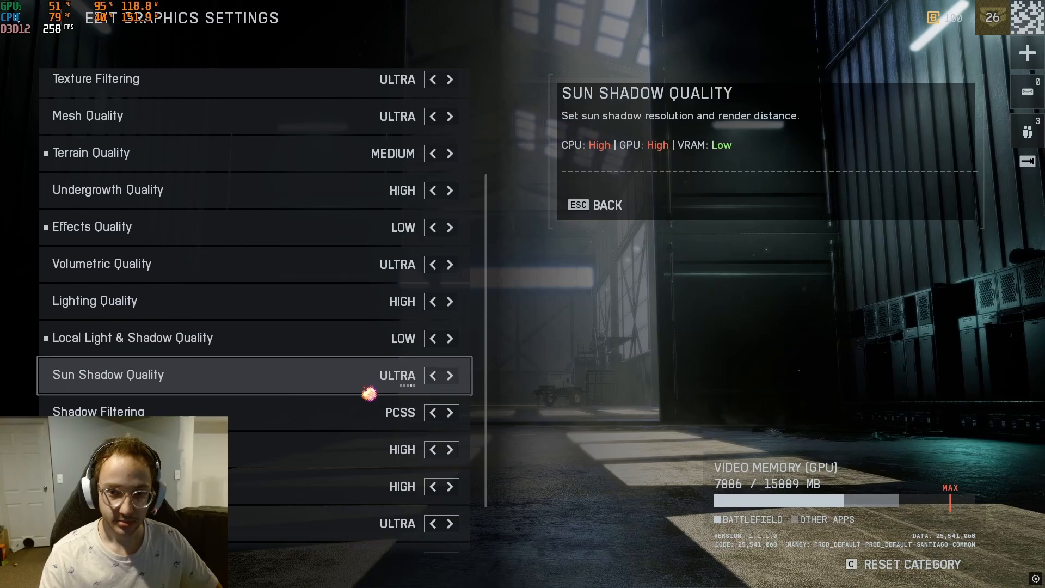
click(431, 375)
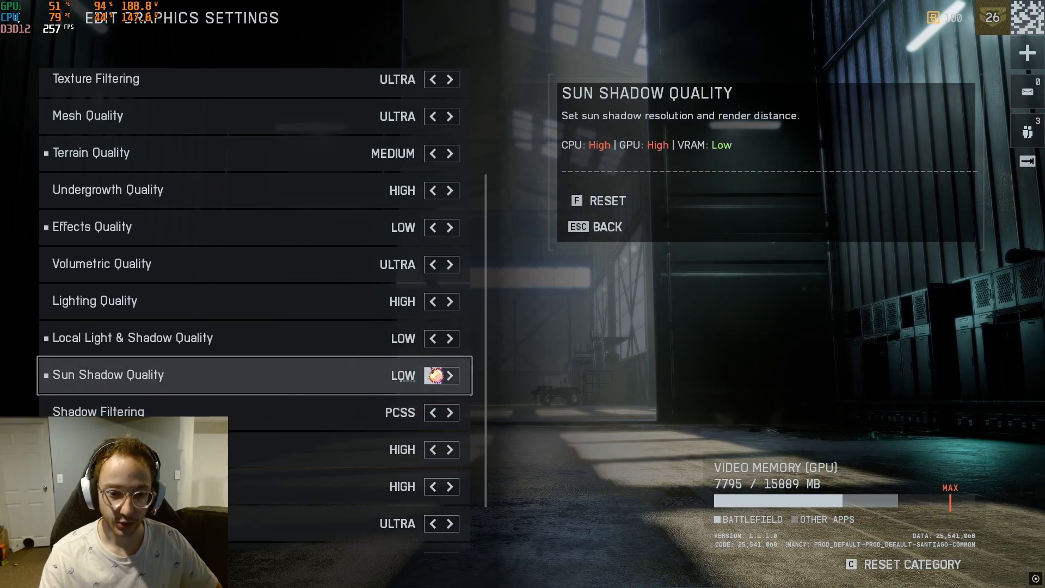